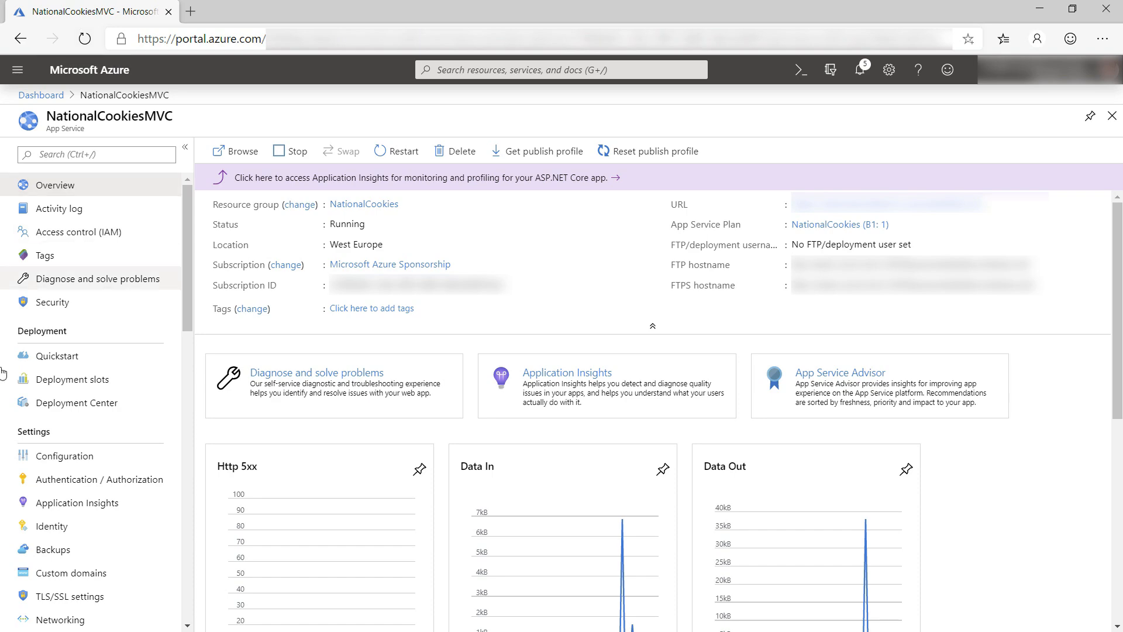
Open the TLS/SSL settings for the NationalCookiesMVC App Service
{"action": "left_click", "coordinate": [69, 596]}
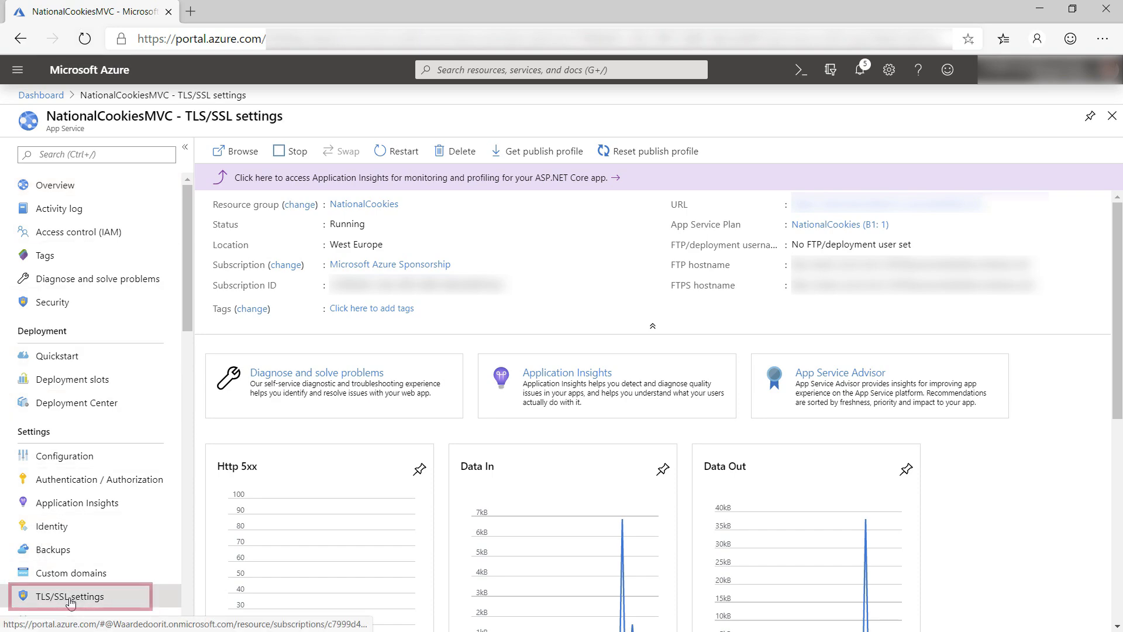
{"action": "left_click", "coordinate": [71, 595]}
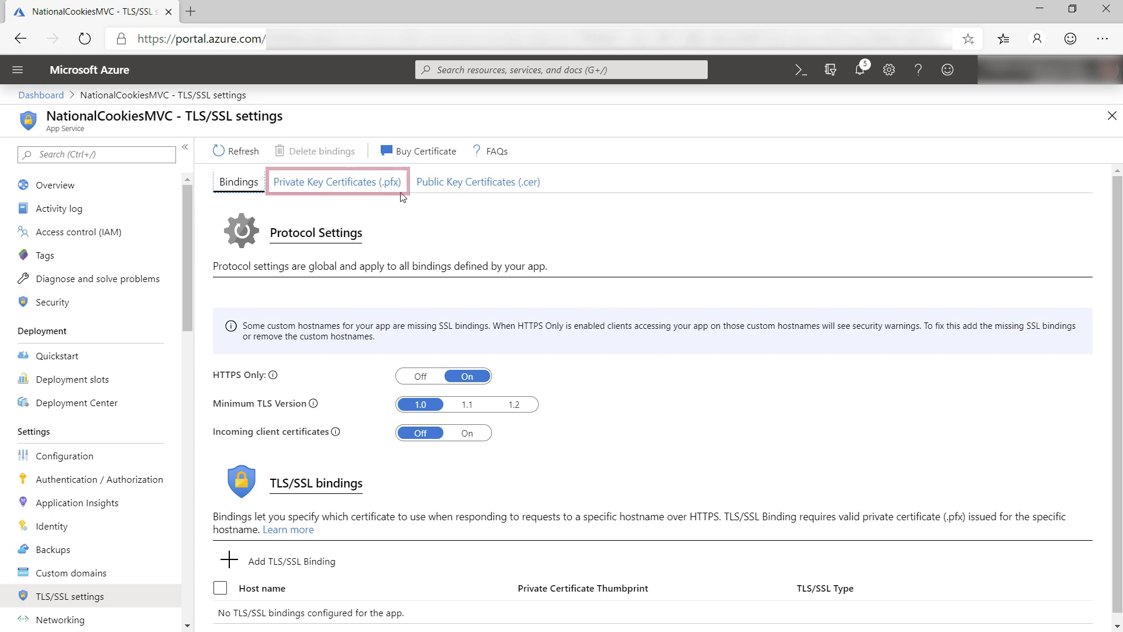
Show the Private Key Certificates (.pfx) list for NationalCookiesMVC
{"action": "left_click", "coordinate": [336, 182]}
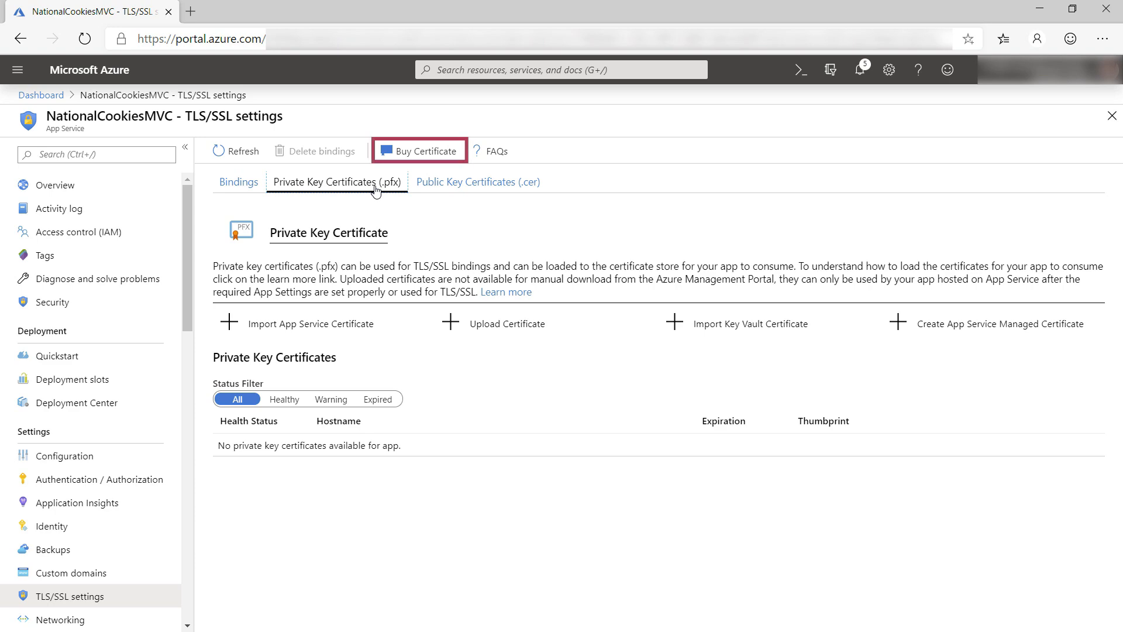
{"action": "mouse_move", "coordinate": [420, 151]}
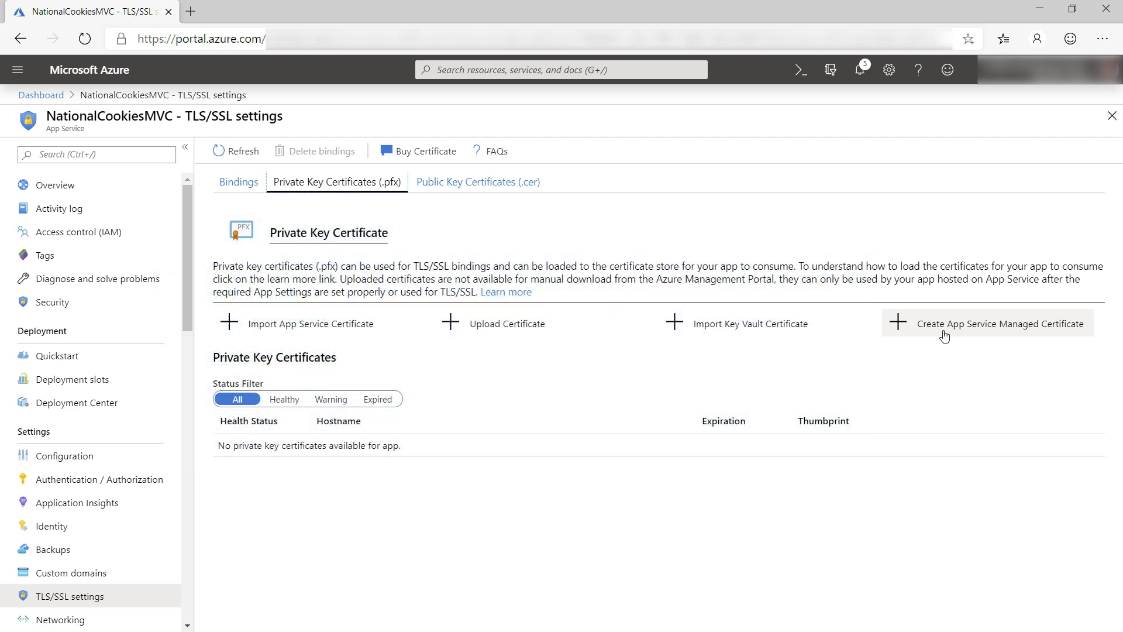
{"action": "left_click", "coordinate": [1001, 322]}
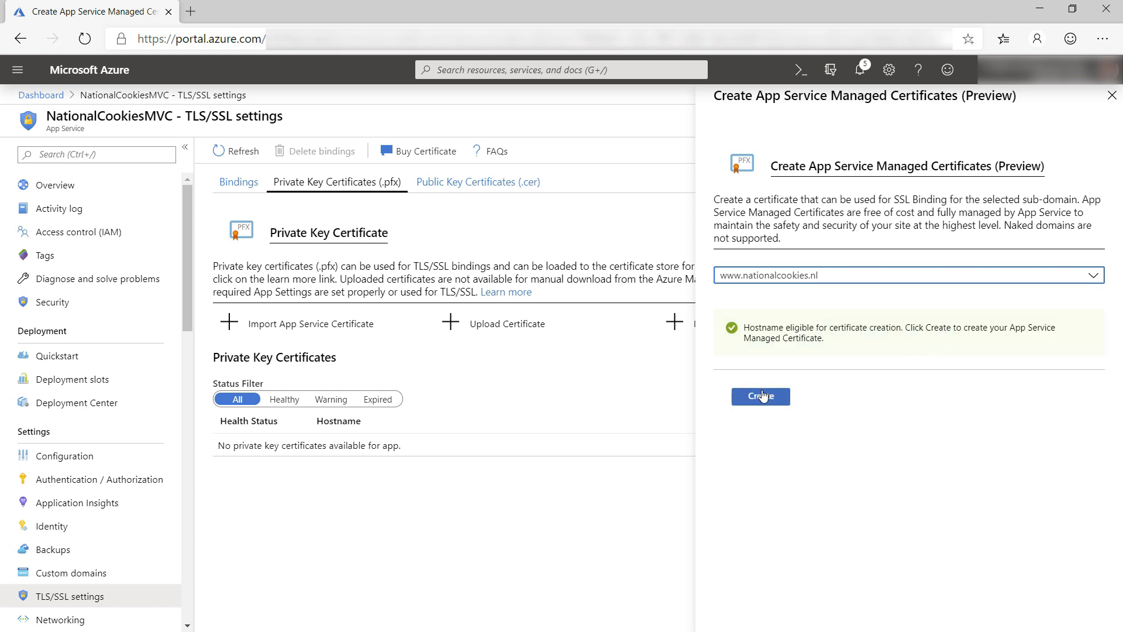
{"action": "left_click", "coordinate": [759, 396]}
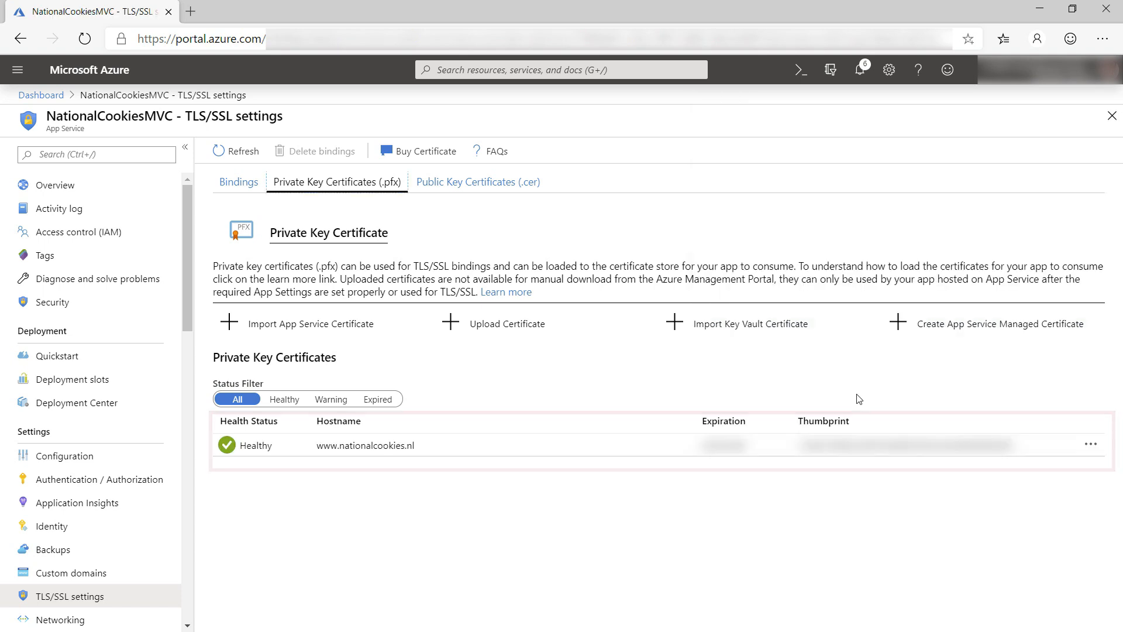
{"action": "mouse_move", "coordinate": [829, 399]}
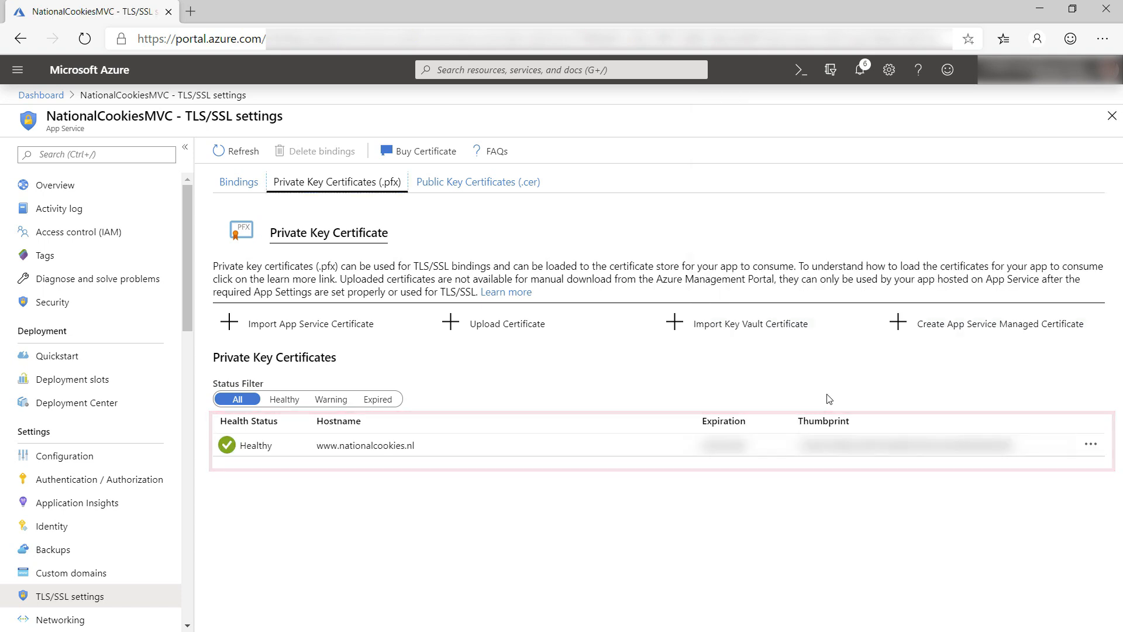
{"action": "left_click", "coordinate": [238, 181]}
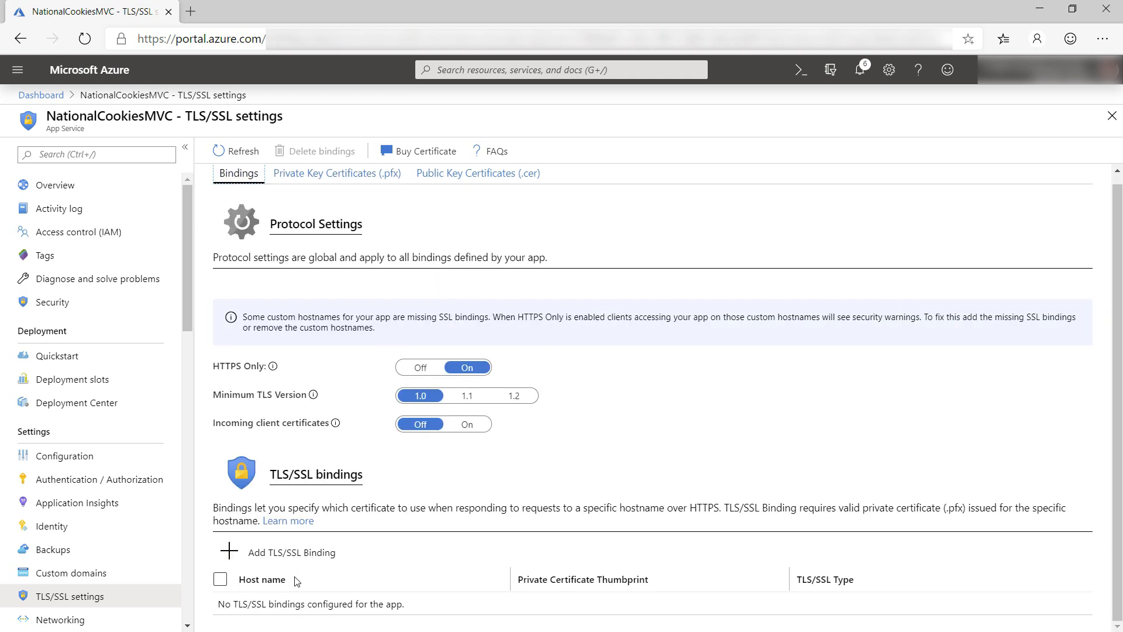
{"action": "left_click", "coordinate": [230, 552]}
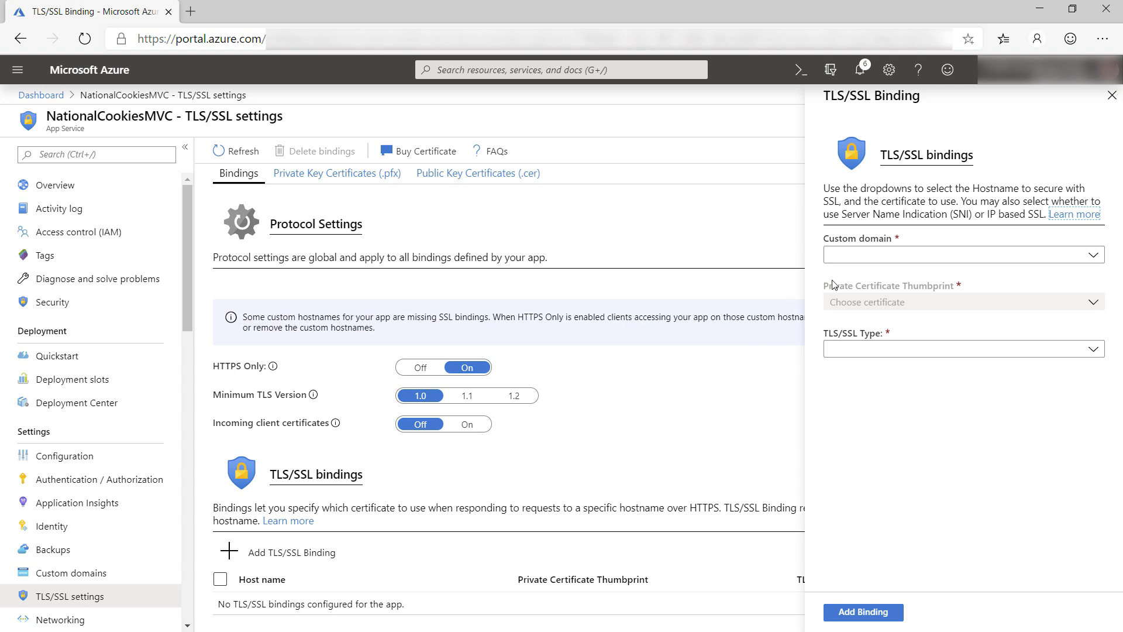
{"action": "left_click", "coordinate": [961, 255]}
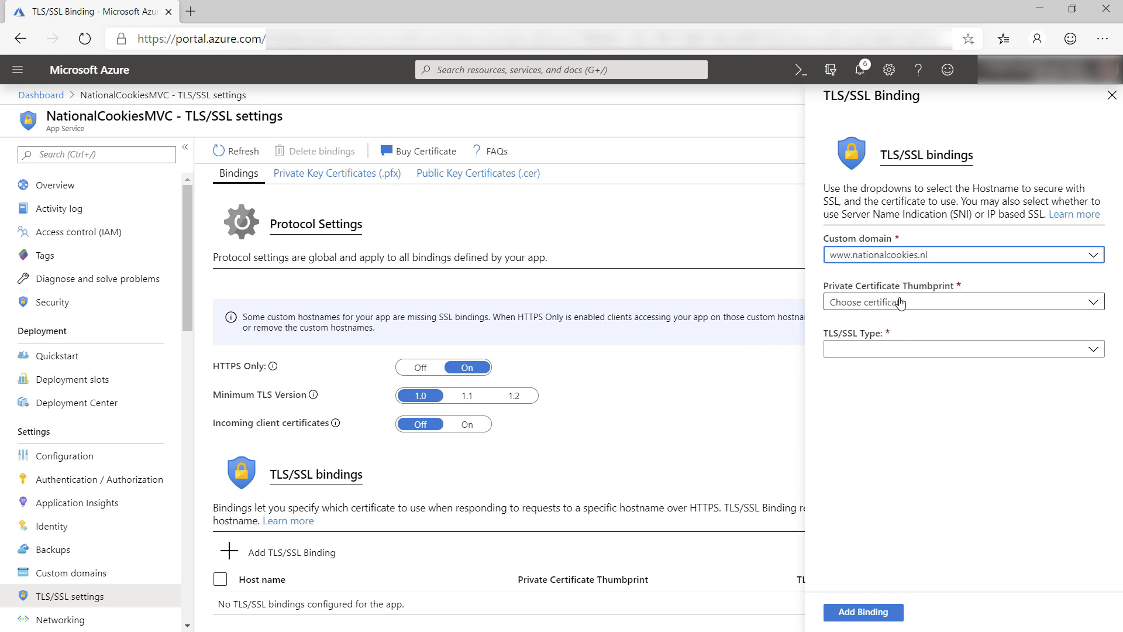
{"action": "left_click", "coordinate": [960, 301]}
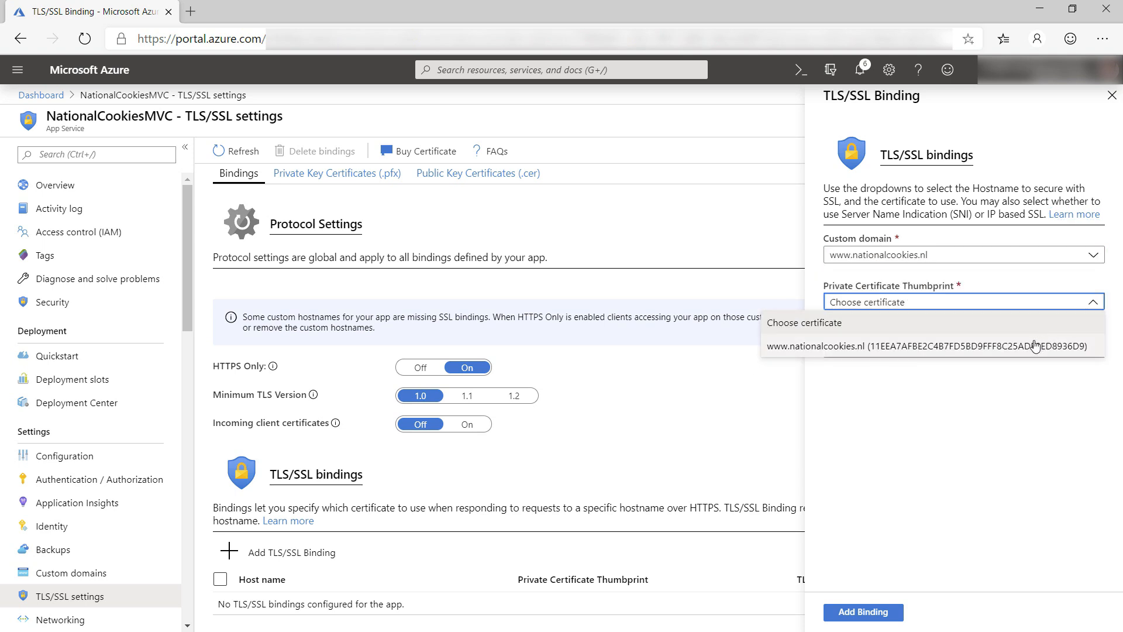
{"action": "left_click", "coordinate": [919, 345]}
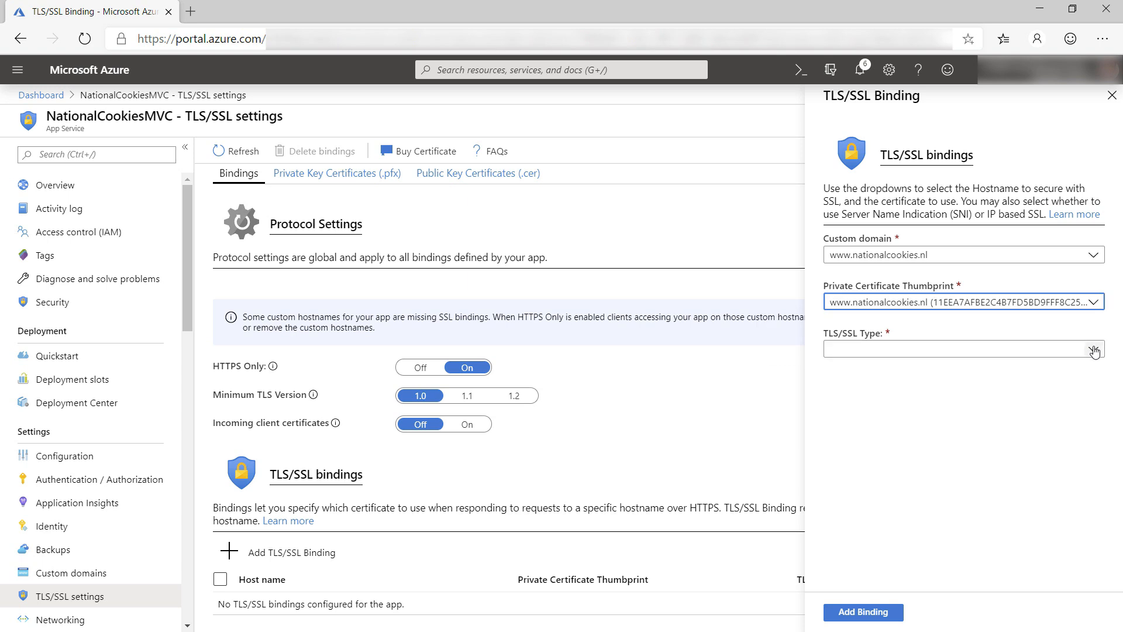
{"action": "left_click", "coordinate": [963, 348]}
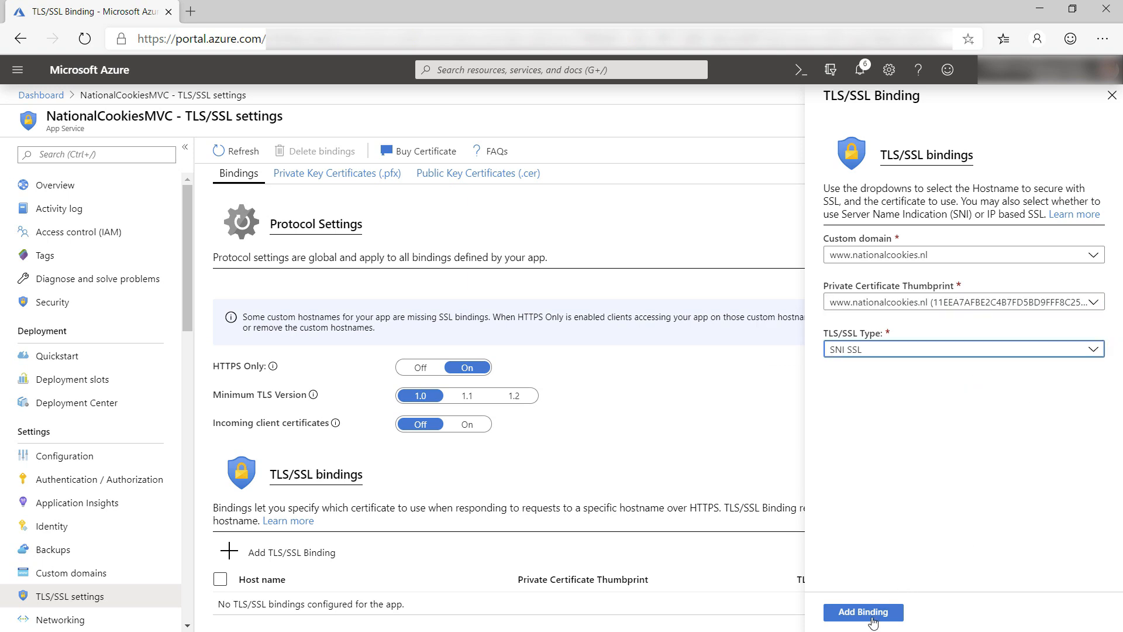
{"action": "left_click", "coordinate": [862, 612]}
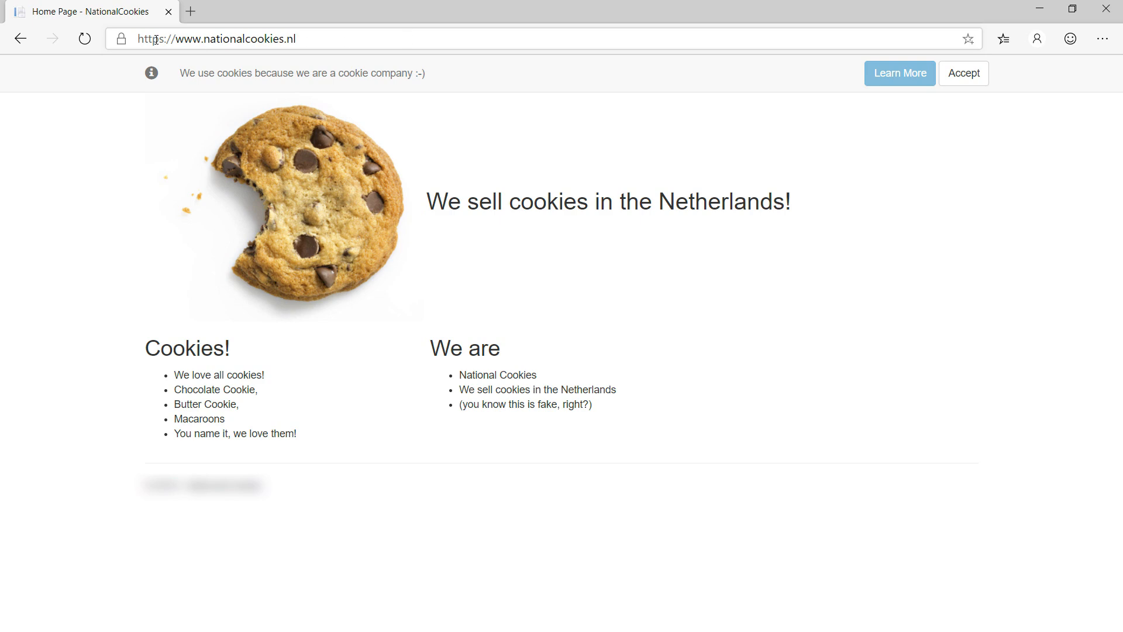
{"action": "left_click", "coordinate": [121, 38]}
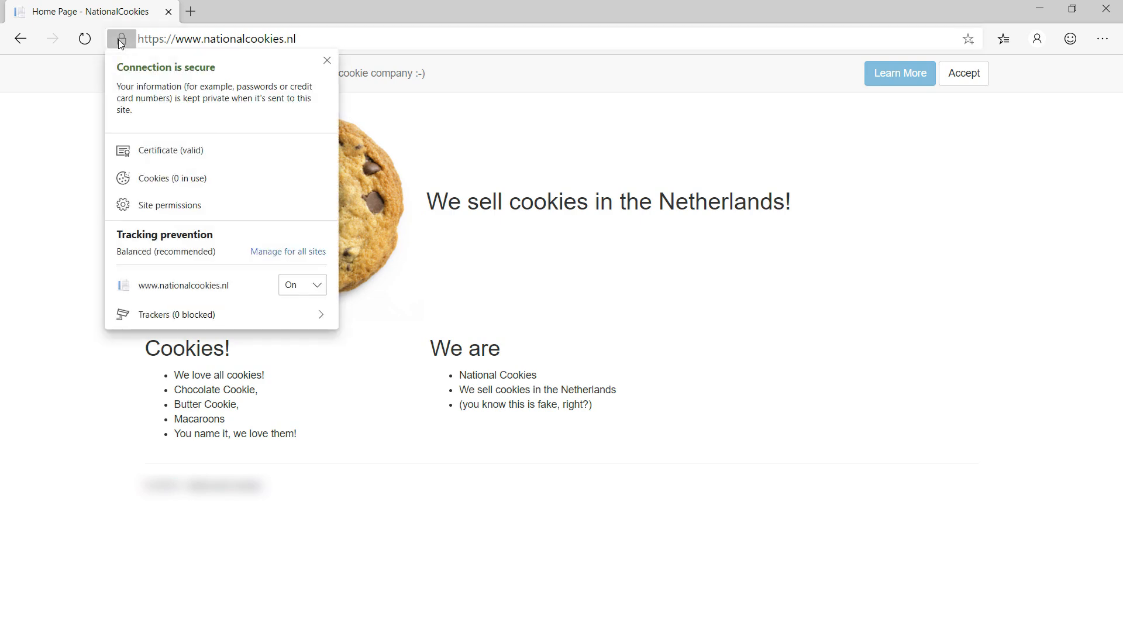